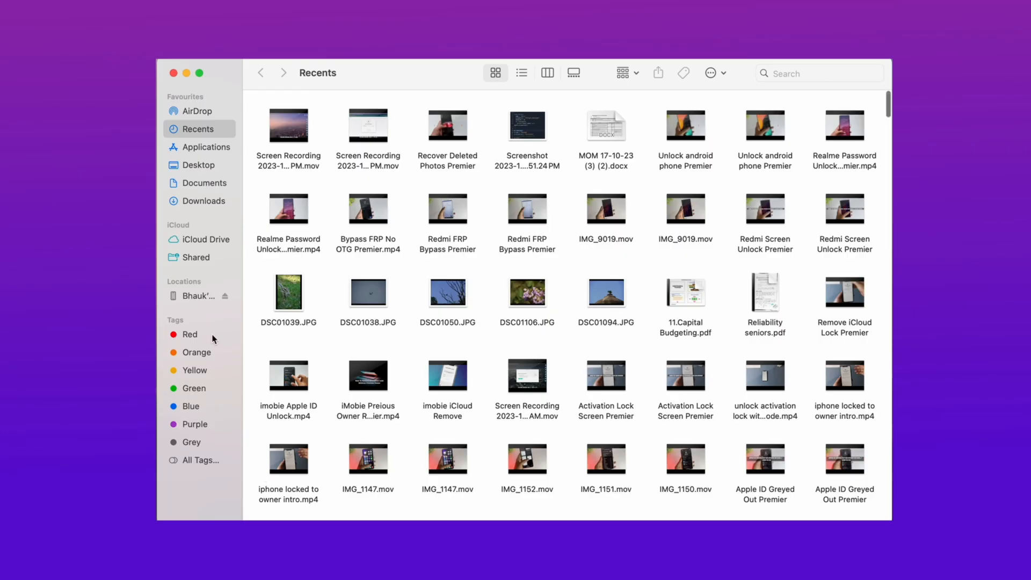
- Select the connected iPhone under Locations and view its Backups section on the General page
left_click(195, 296)
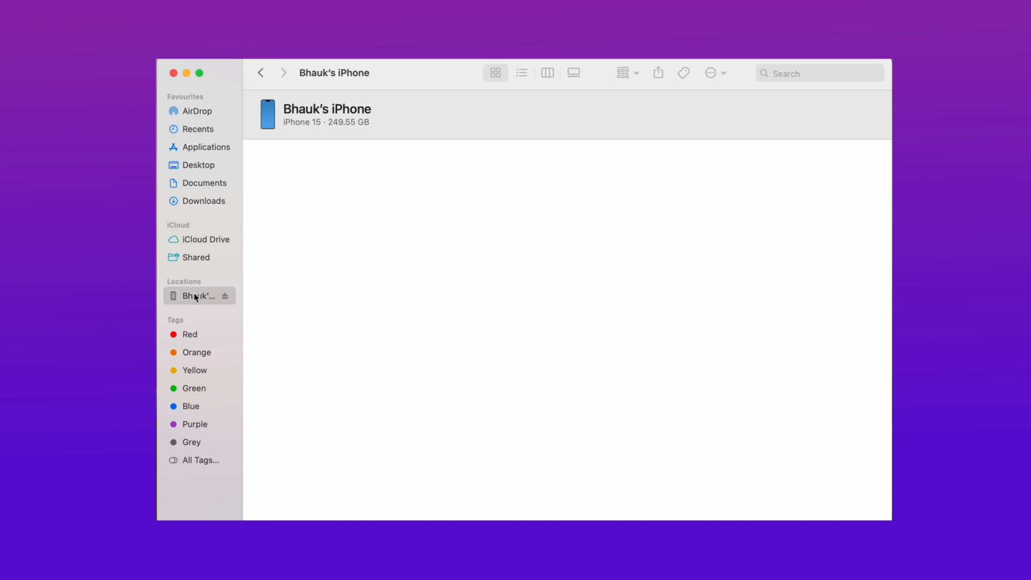
left_click(196, 297)
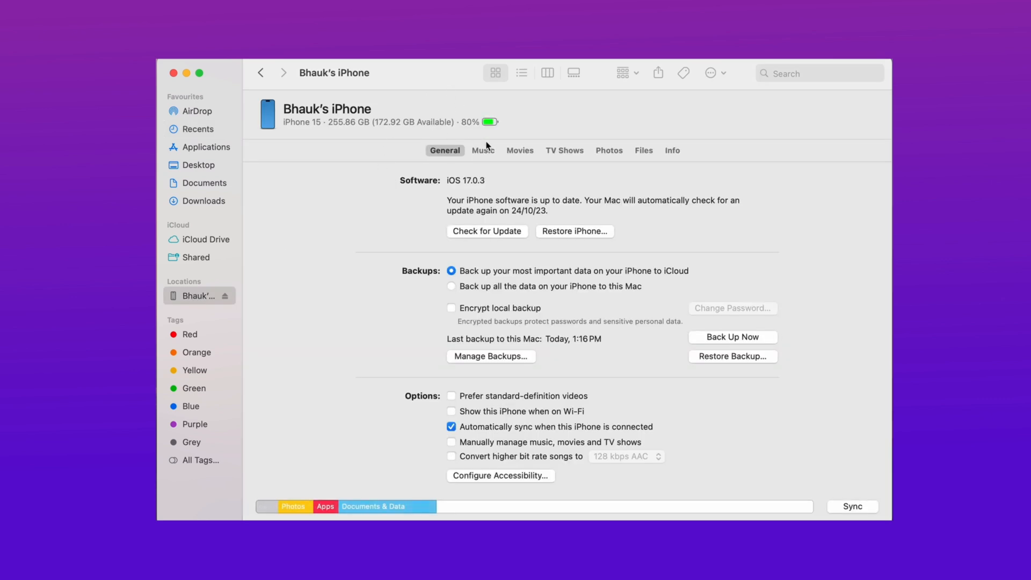
mouse_move(617, 343)
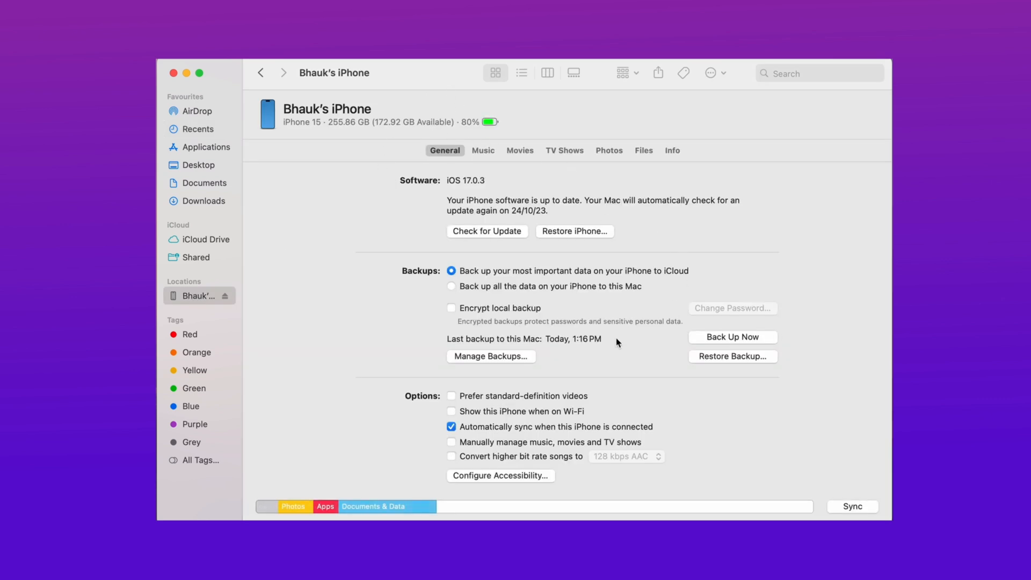
scroll("down", 3)
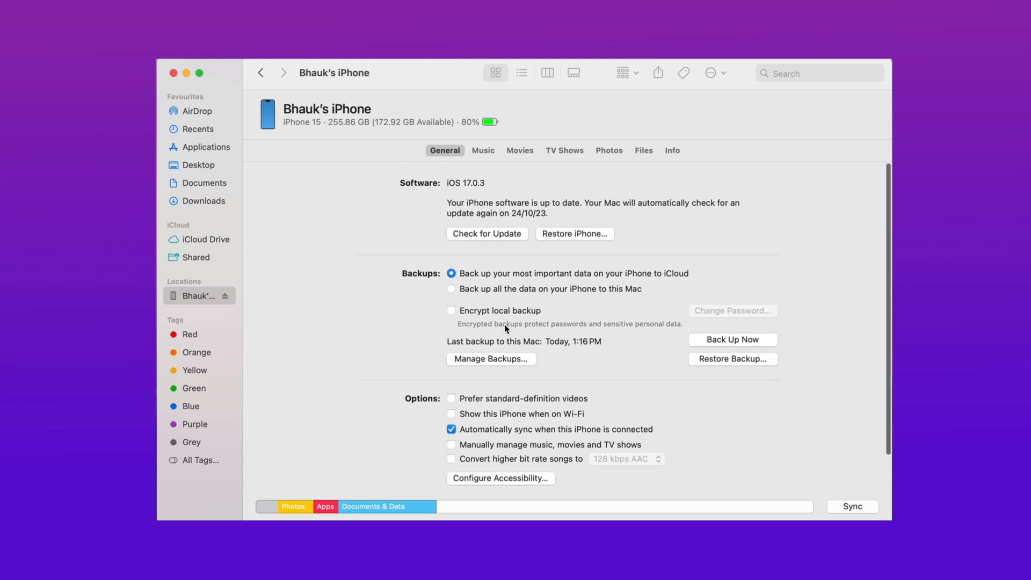
- From Manage Backups, reveal the iPhone backup in Finder and browse its numbered subfolders
left_click(491, 359)
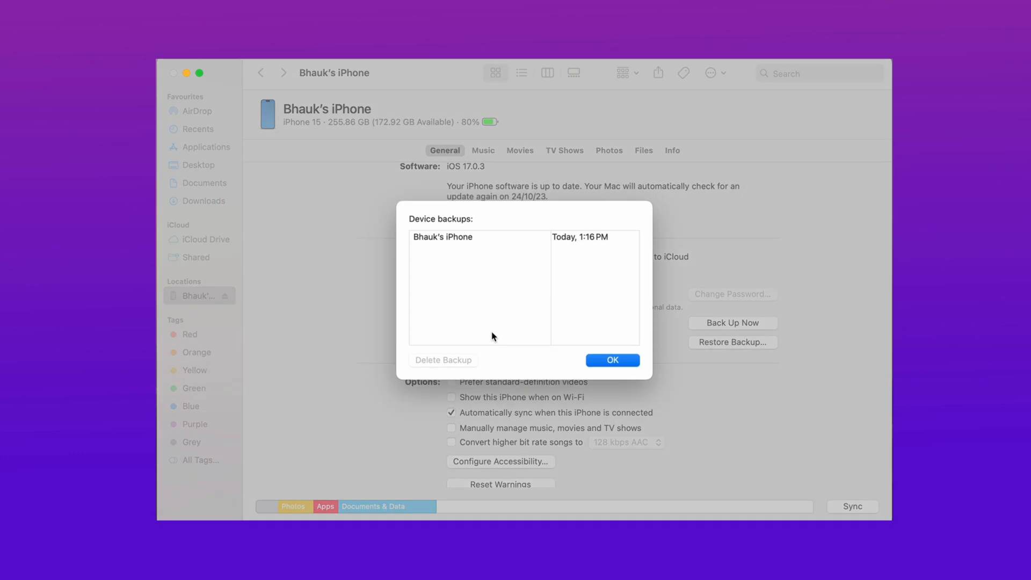
right_click(441, 236)
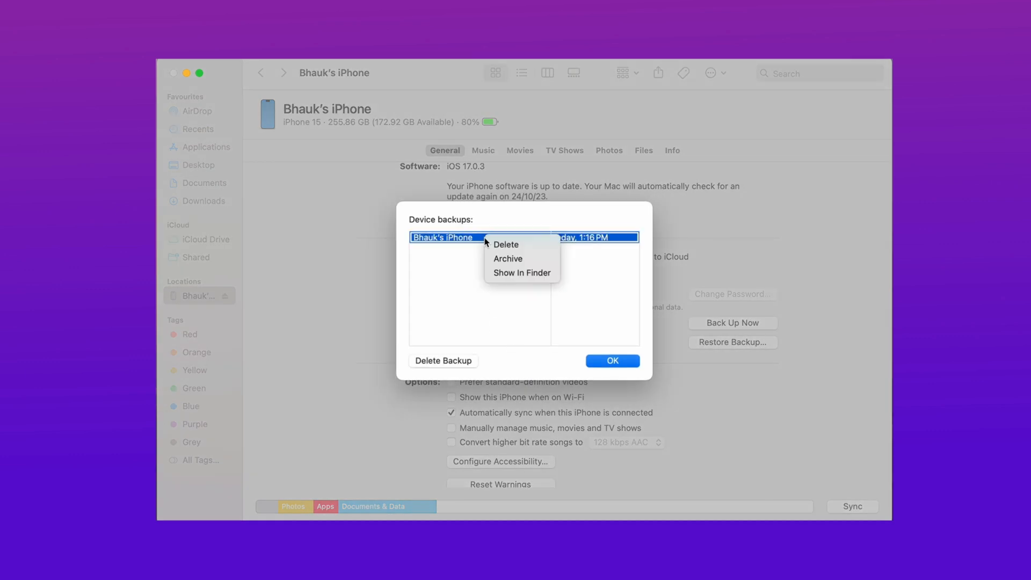
left_click(520, 273)
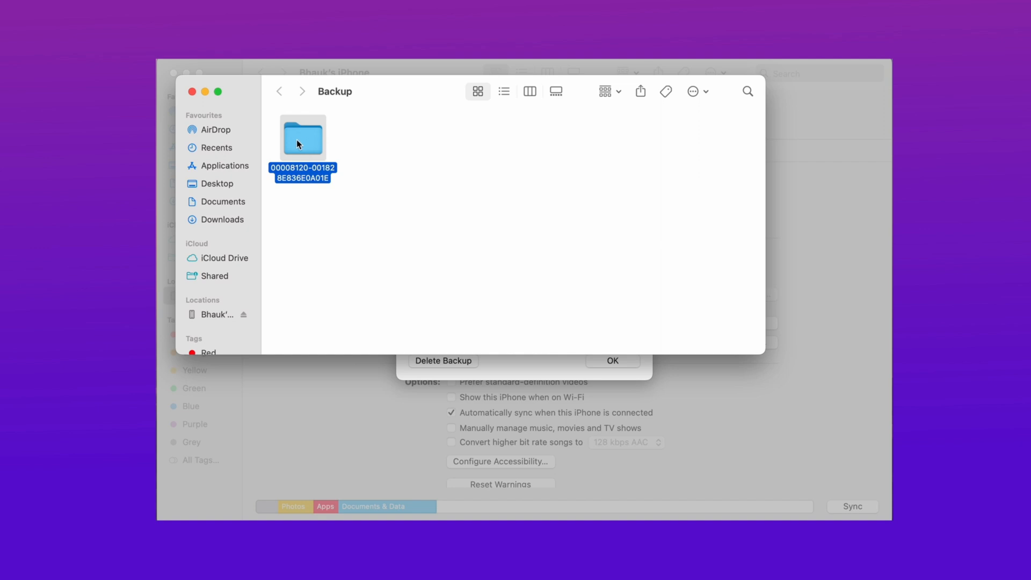
double_click(303, 136)
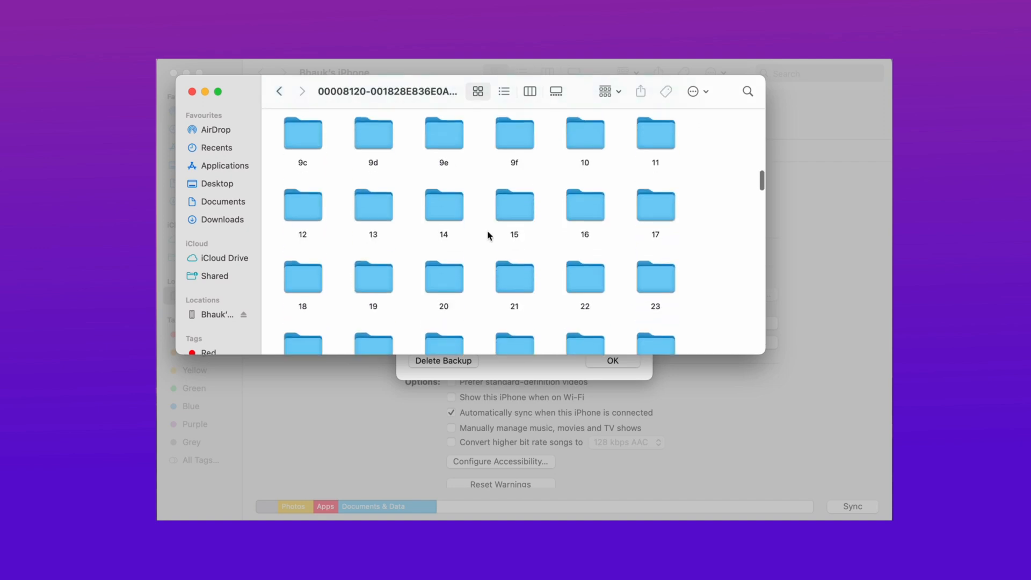
scroll("down", 3)
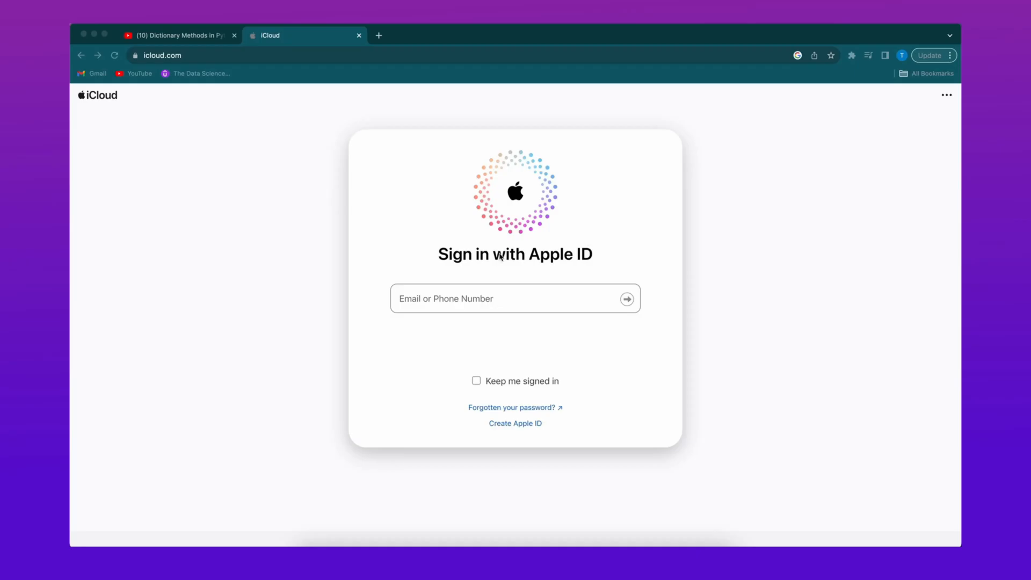
- Sign in to icloud.com with the Apple ID and scroll to the home page's app icons
left_click(514, 299)
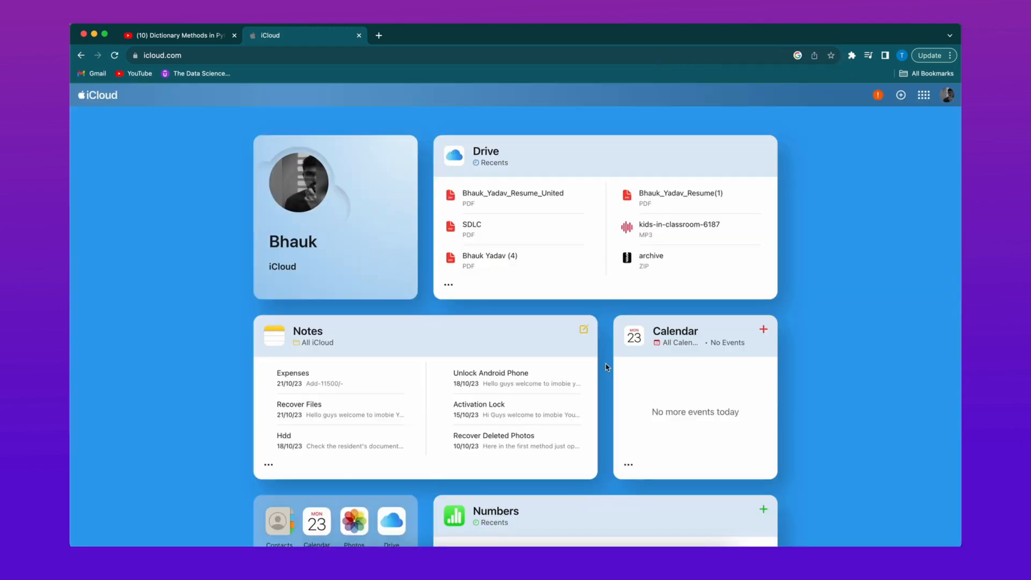
scroll("down", 3)
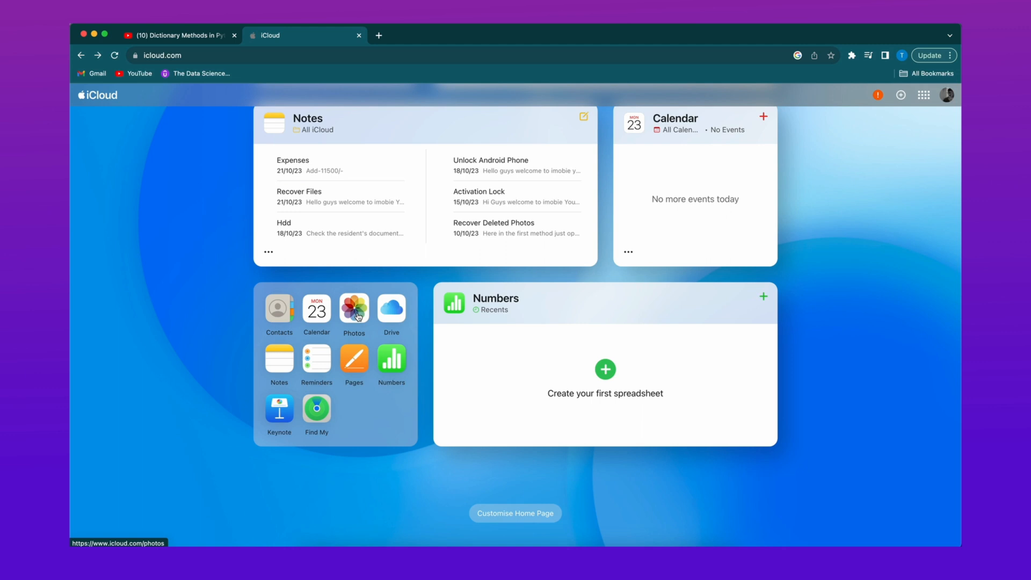
- Download the dark car photo from the iCloud Photos library to the Mac
left_click(353, 308)
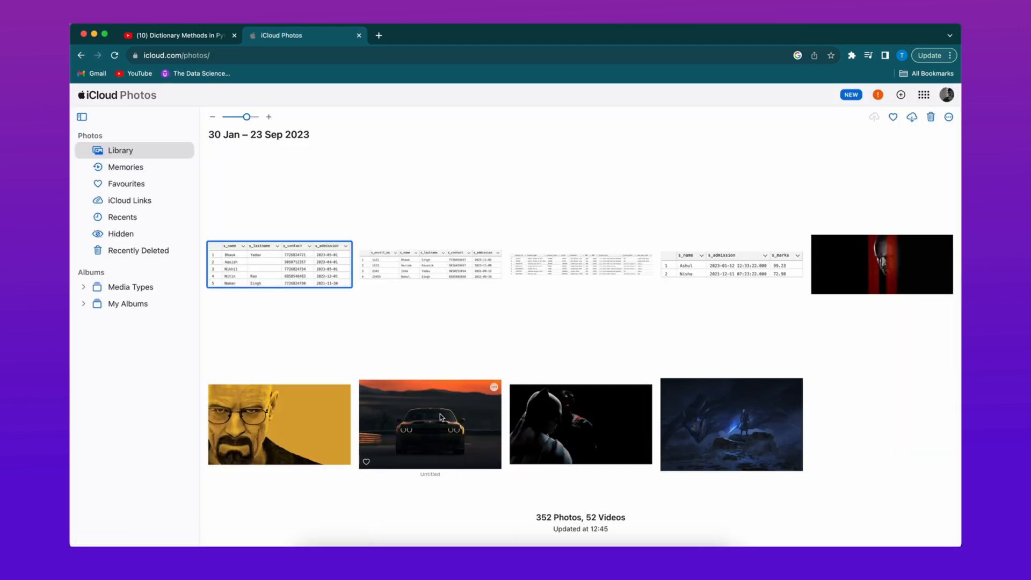
right_click(430, 424)
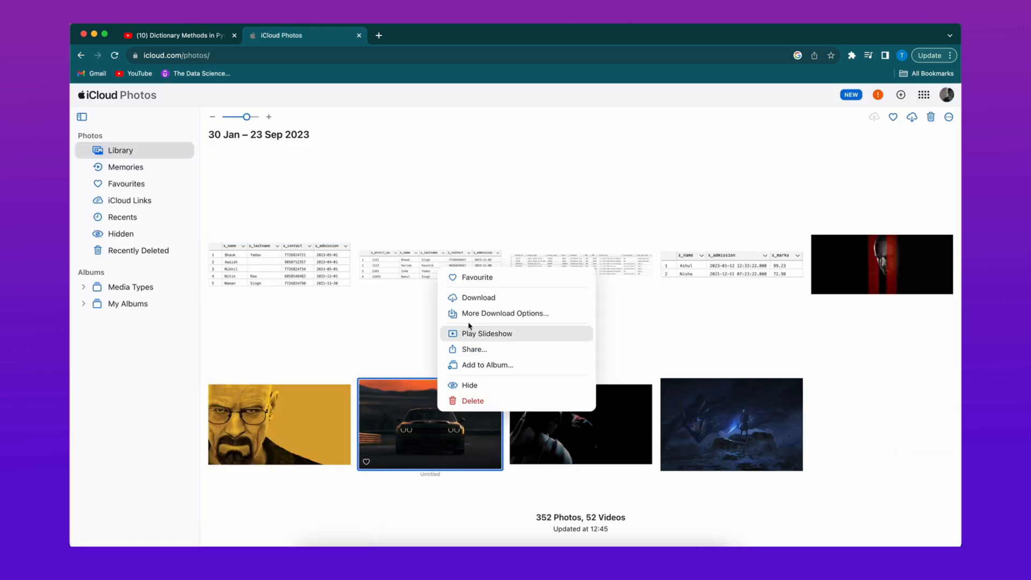
mouse_move(470, 297)
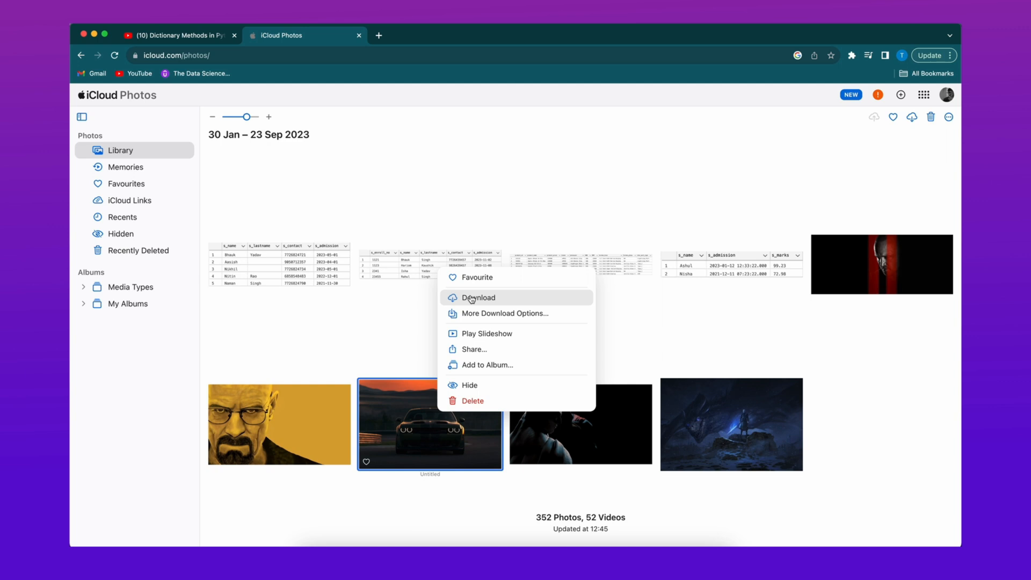
left_click(478, 297)
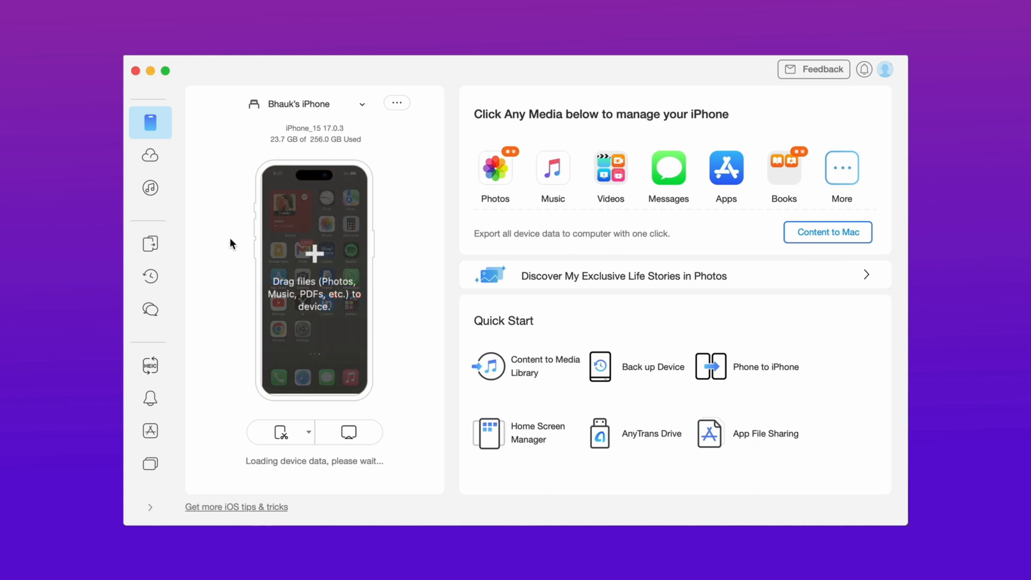
mouse_move(149, 276)
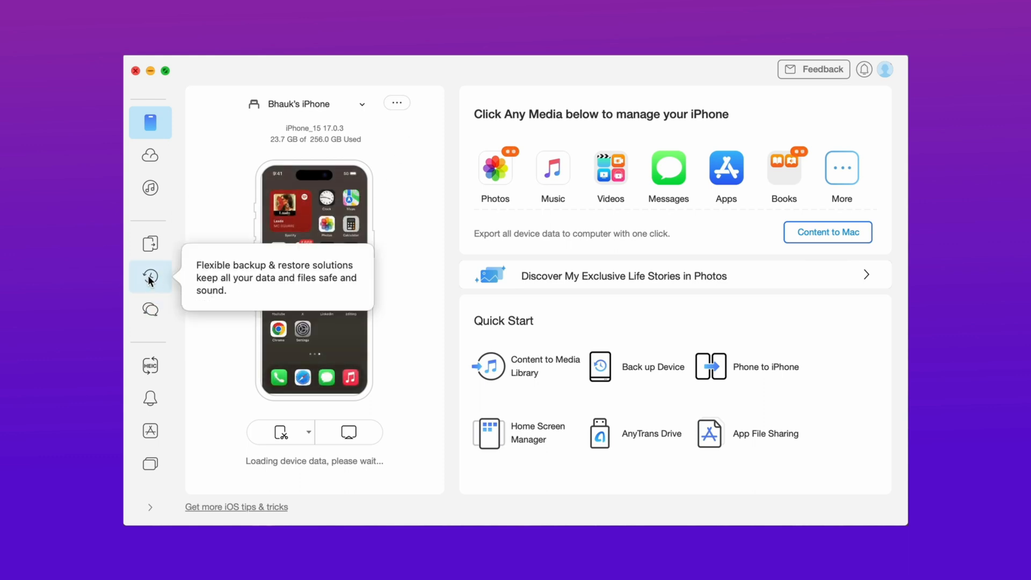
- Switch from the iPhone's device overview to AnyTrans's Backup Manager
left_click(150, 276)
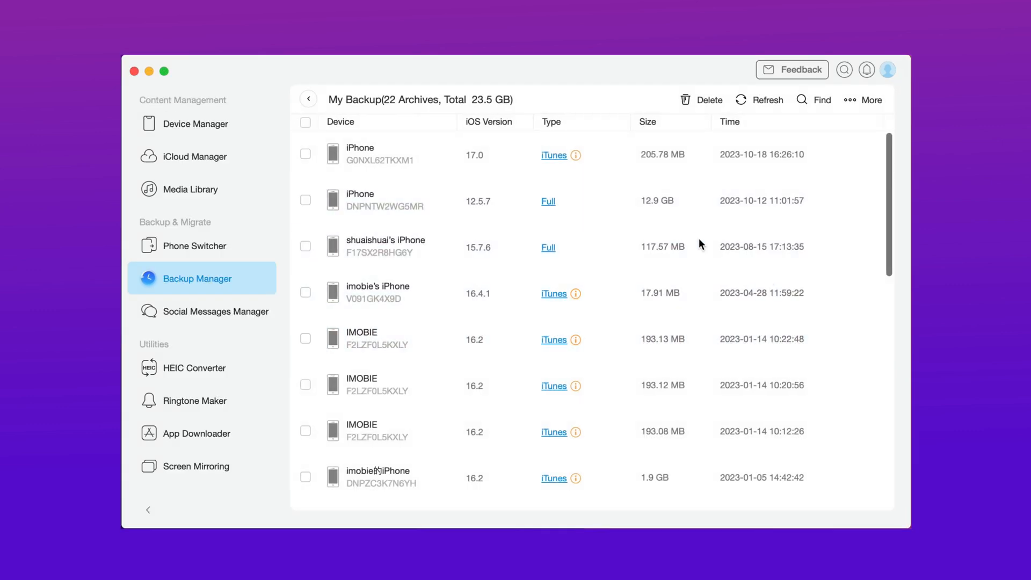
- Scroll the My Backup list down to the older 2022 iPhone, iPad and iPhone X archives
scroll("down", 3)
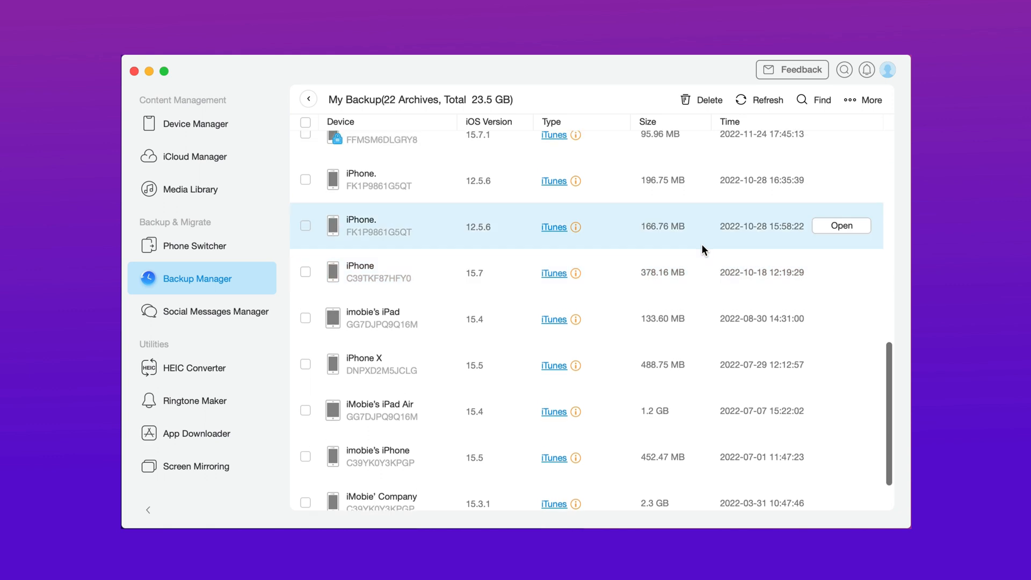